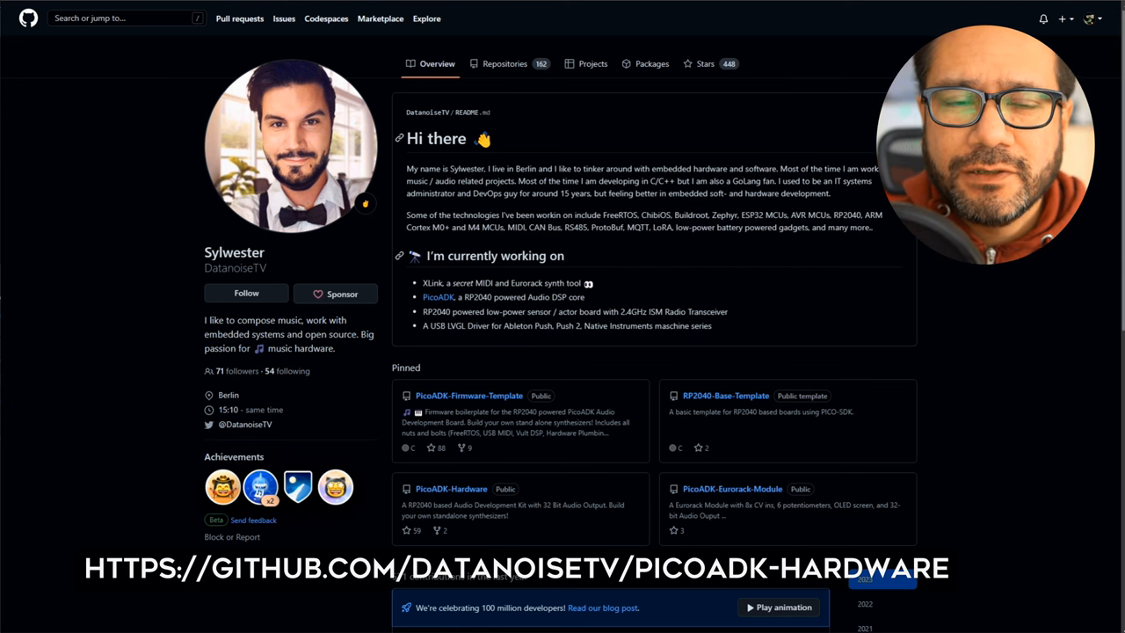
Scroll down the Raspberry Pi Documentation and open the 'Getting started with Raspberry Pi Pico' PDF.
scroll(down, 3)
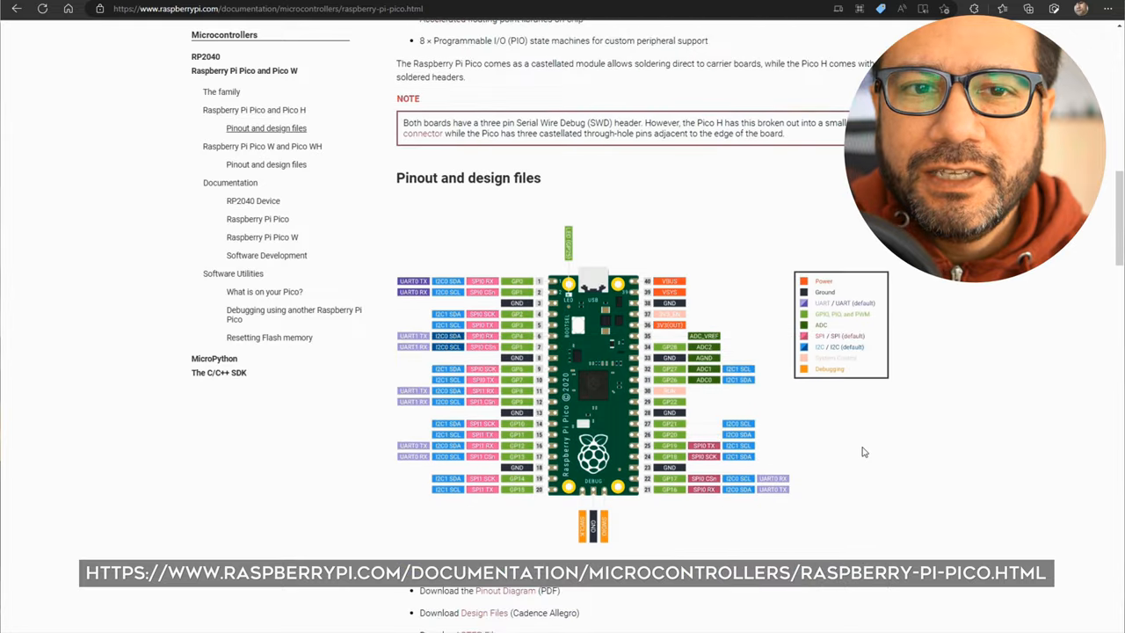
scroll(down, 3)
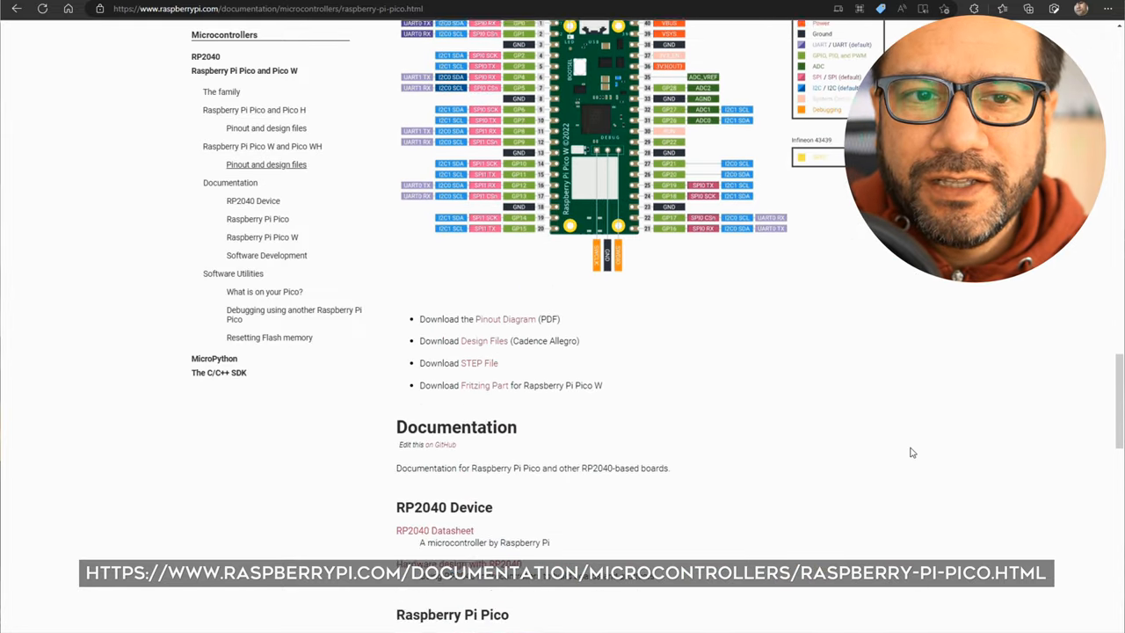
scroll(down, 3)
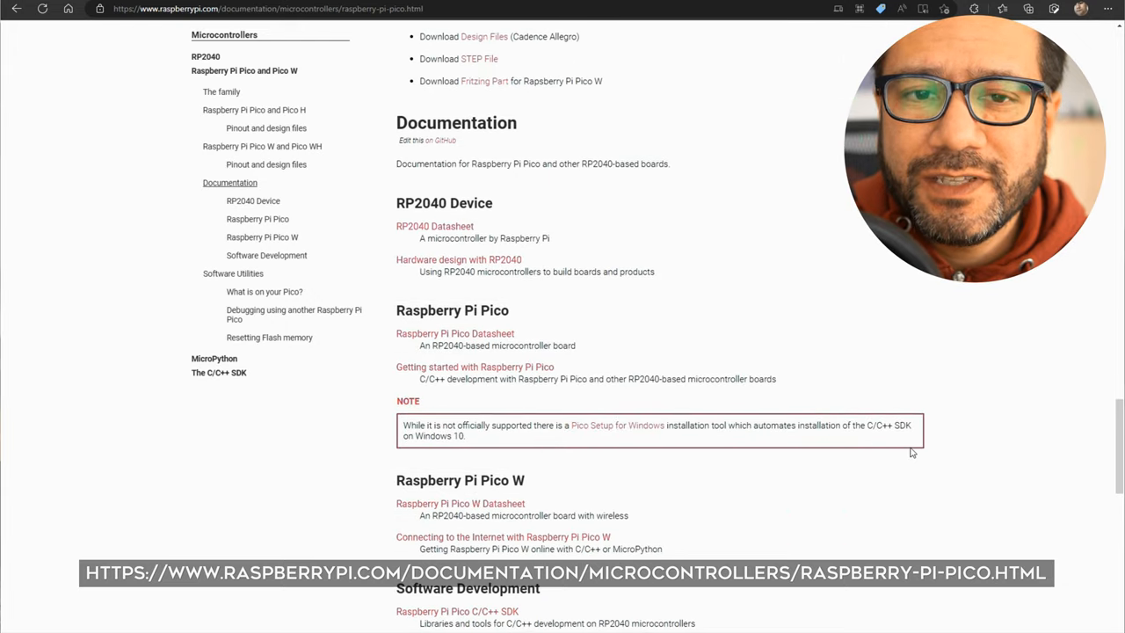
scroll(down, 3)
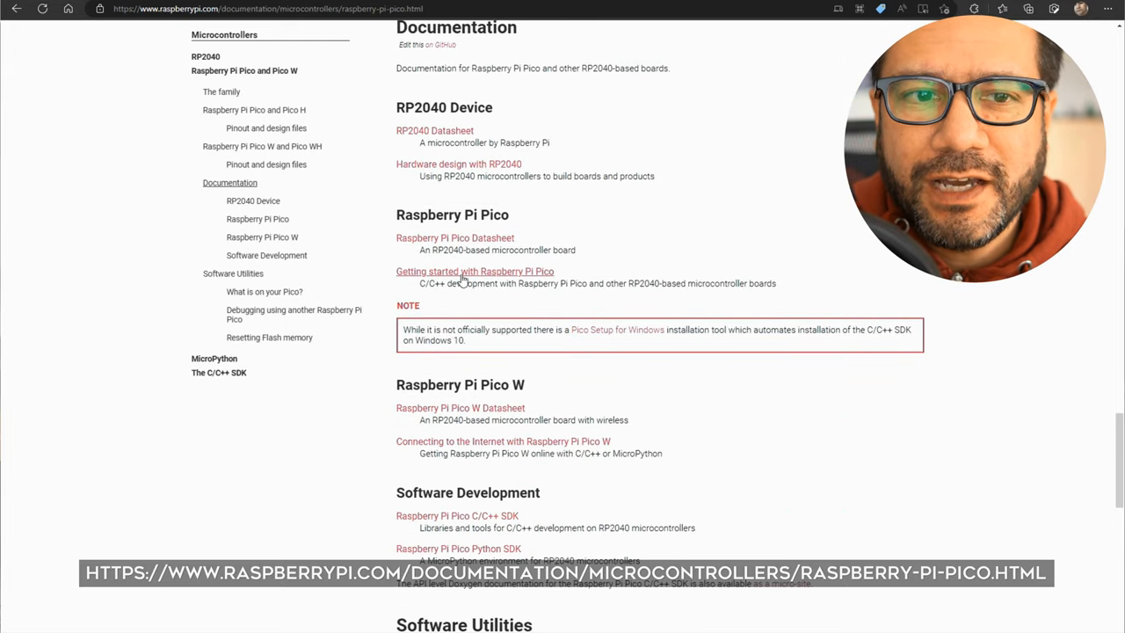
click(474, 271)
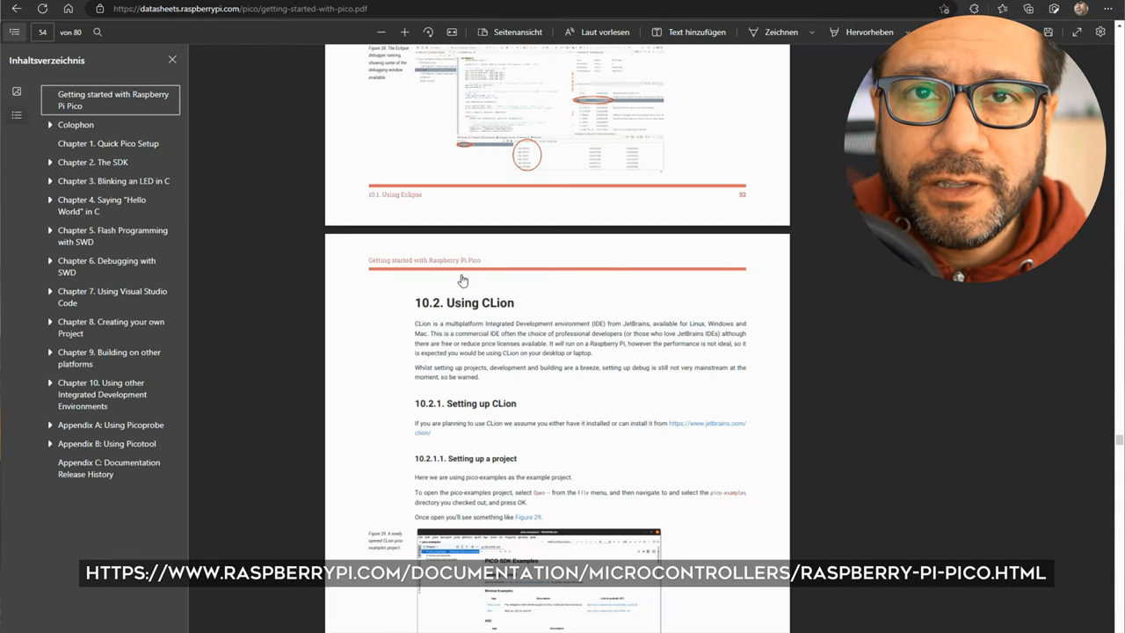
click(112, 99)
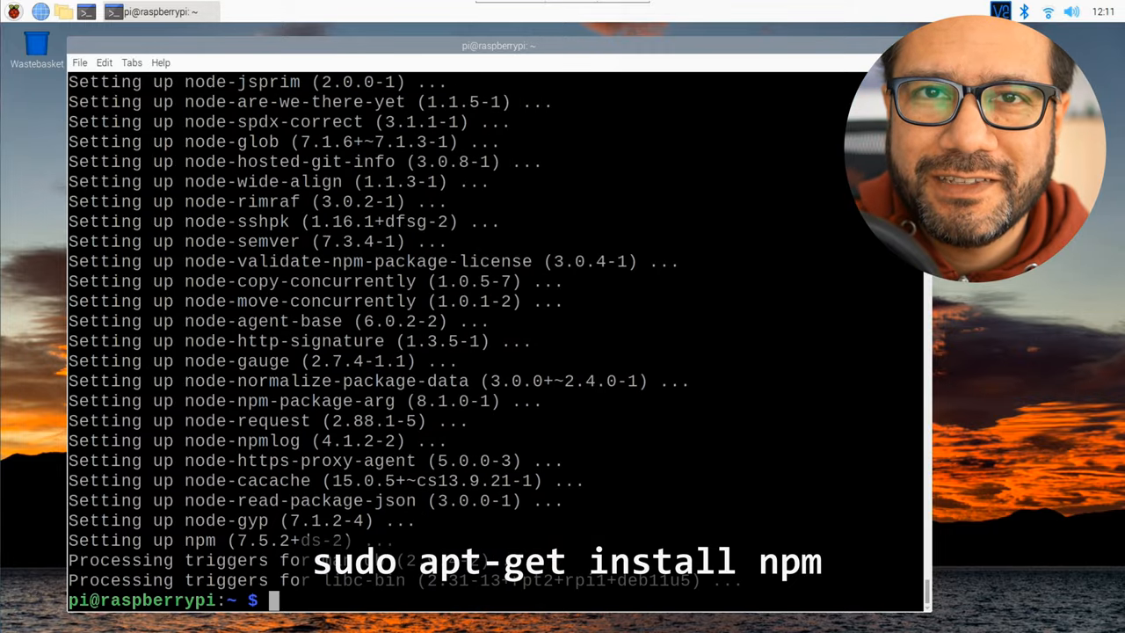
Install Vult globally with 'sudo npm install vult -g' and wget the pico_setup.sh script.
text(sudo)
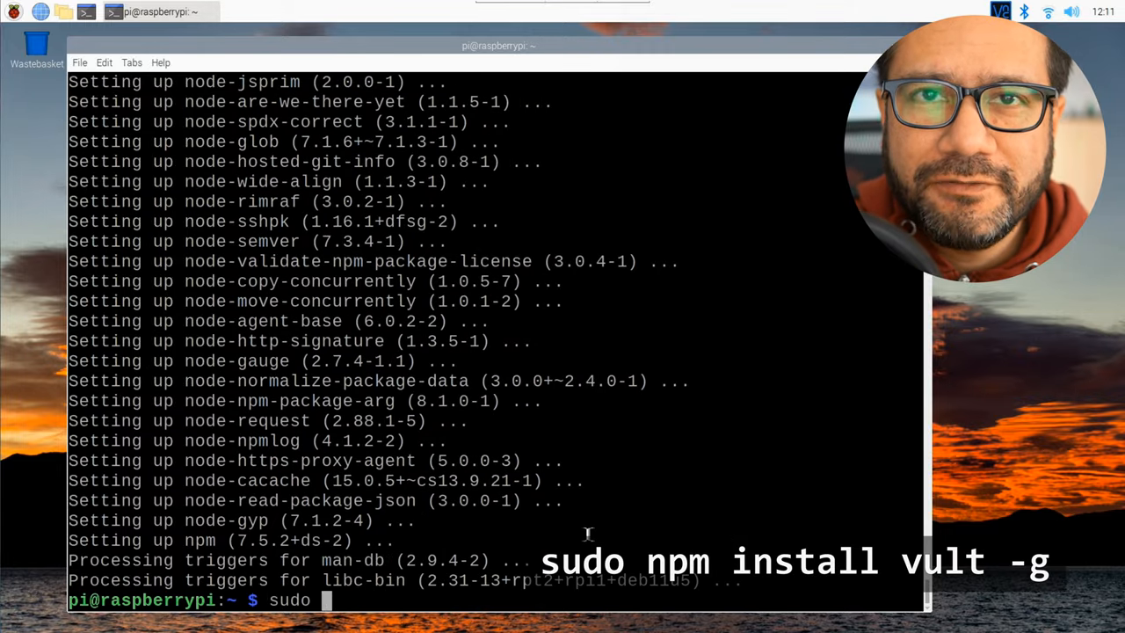
text(npm install vult -g)
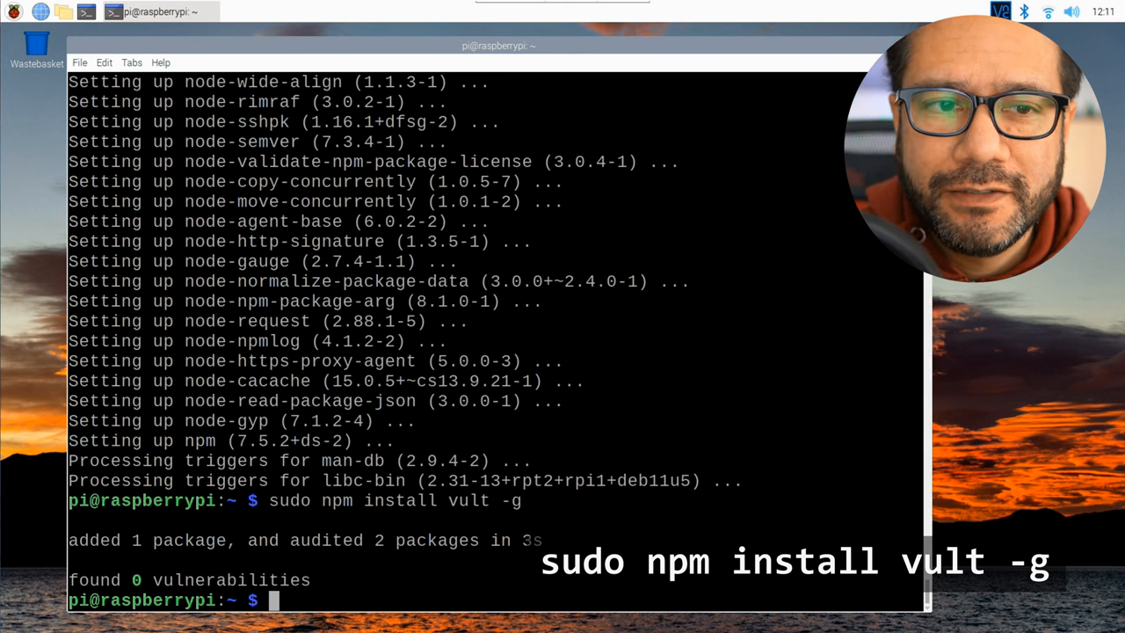
text(wget https://raw.githubusercontent.com/raspberrypi/pico-setup/master/pico_setup.sh)
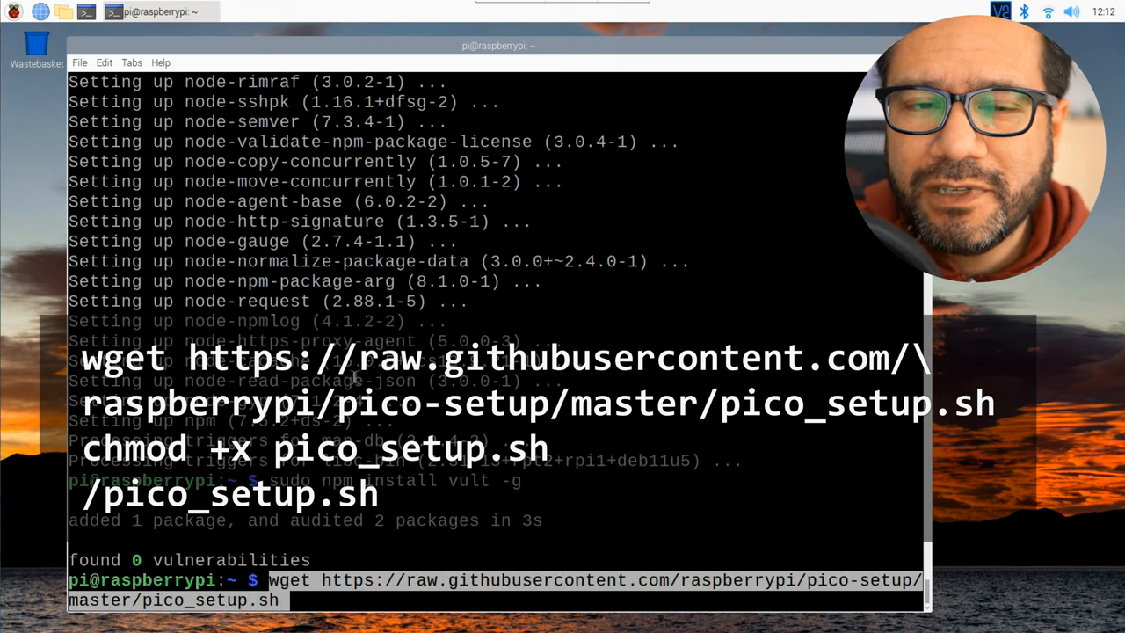
key(Return)
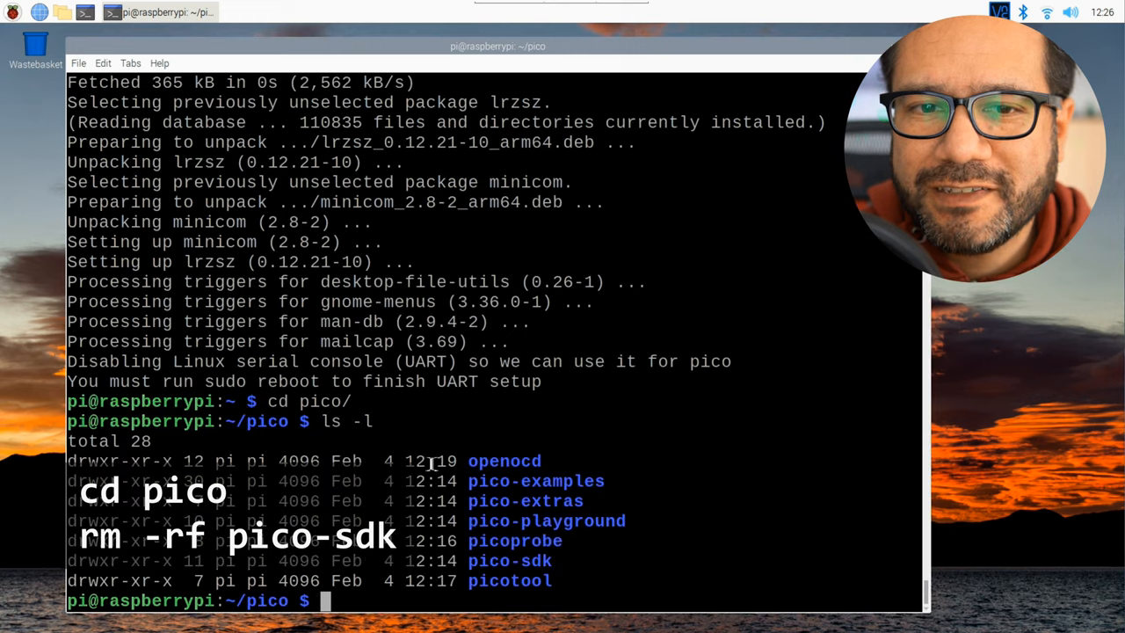
Delete the existing pico-sdk folder with 'rm -rf pico-sdk' before recloning master.
text(rm -rf pico-sdk)
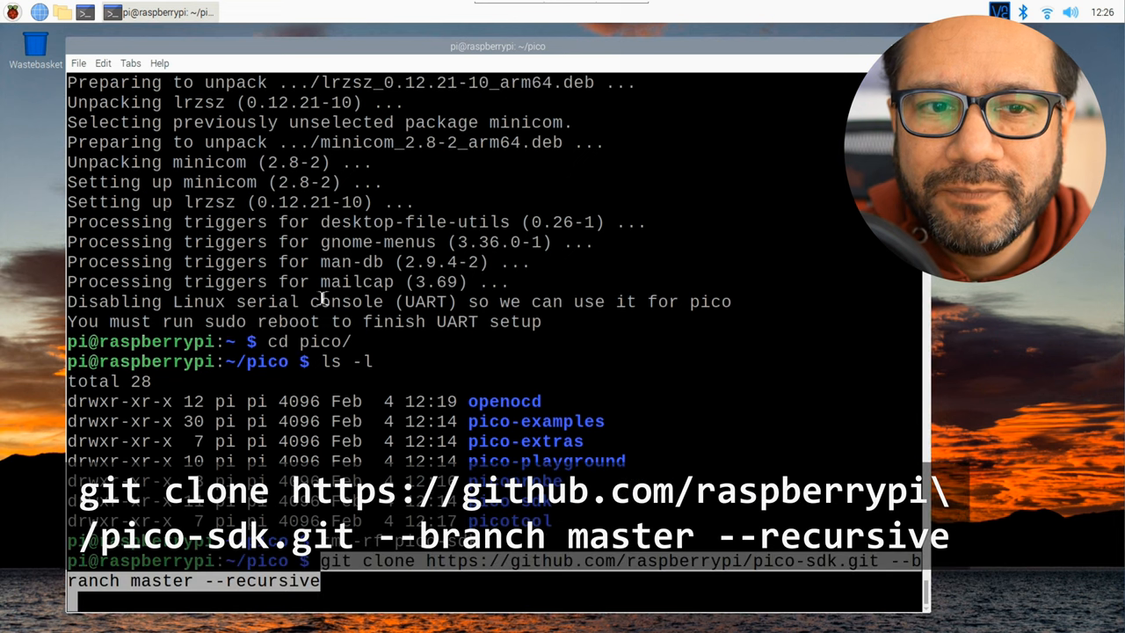
key(Return)
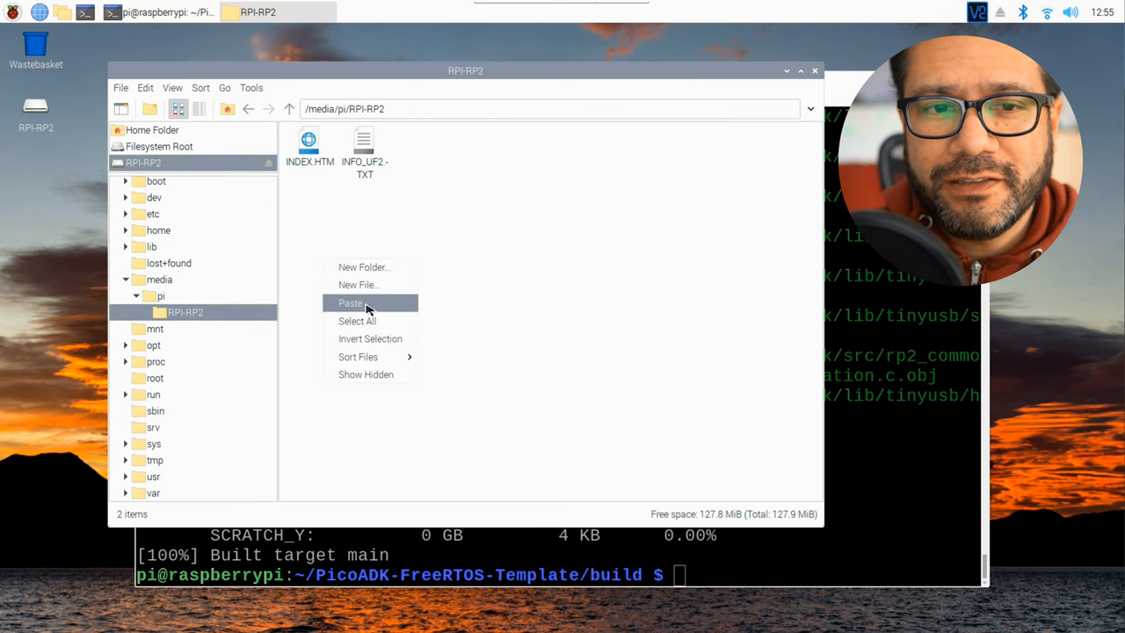
Paste the built .uf2 firmware into the RPI-RP2 drive window.
click(350, 303)
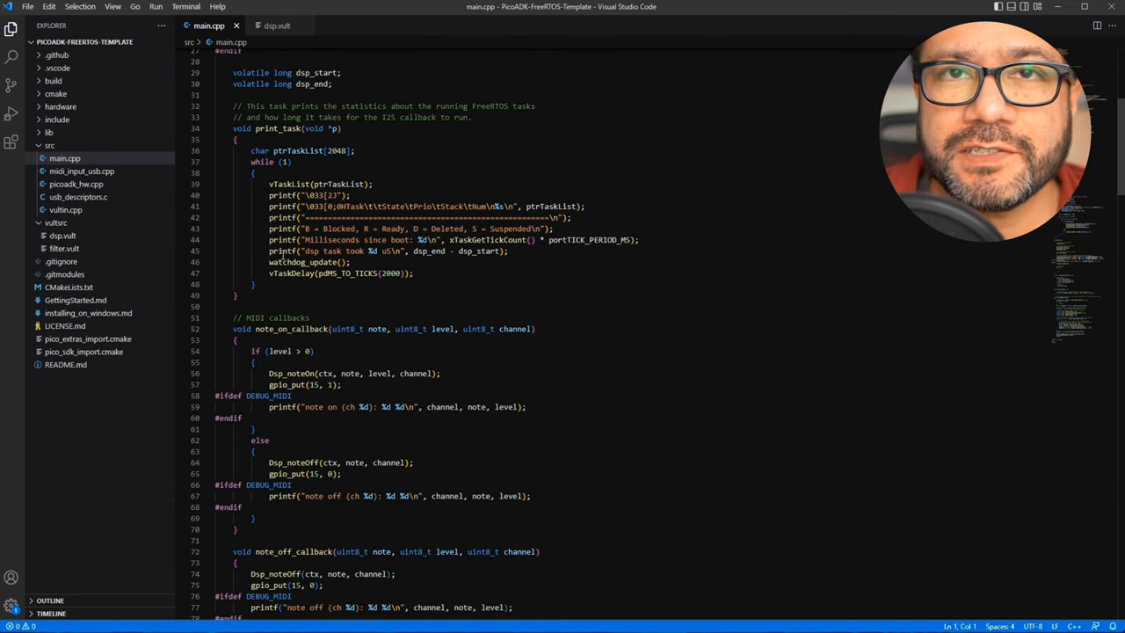
scroll(down, 3)
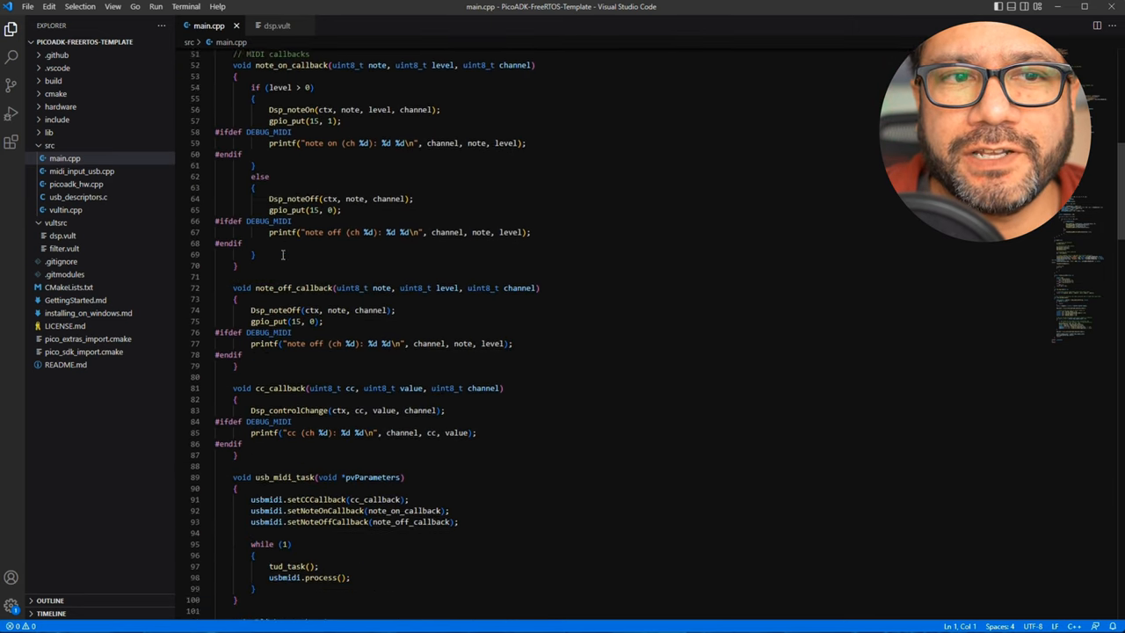
scroll(down, 3)
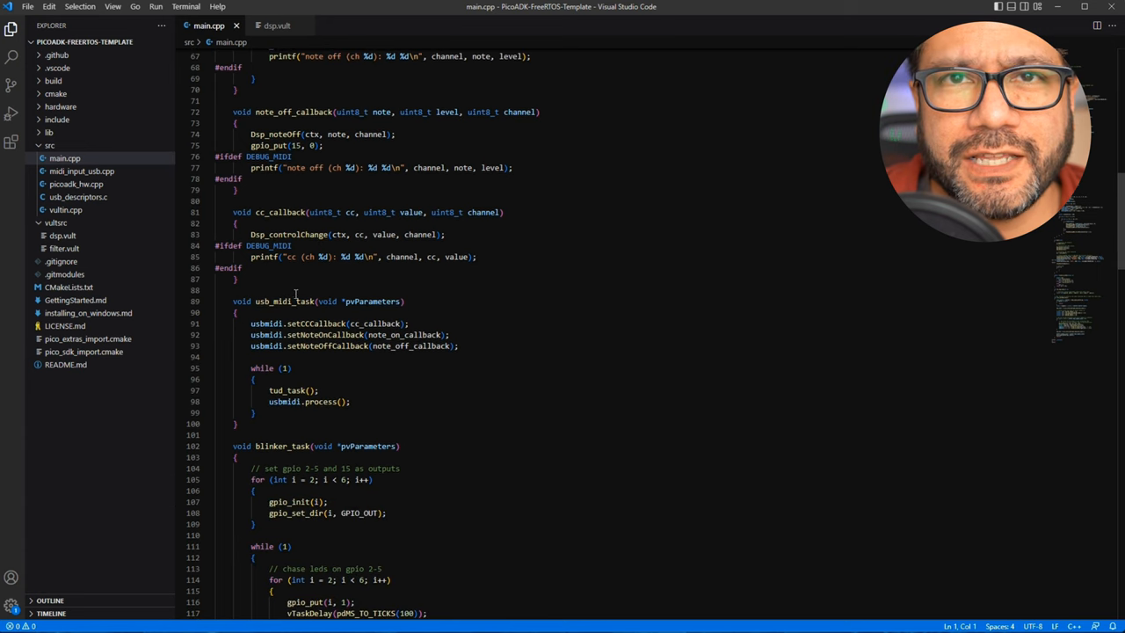
scroll(down, 3)
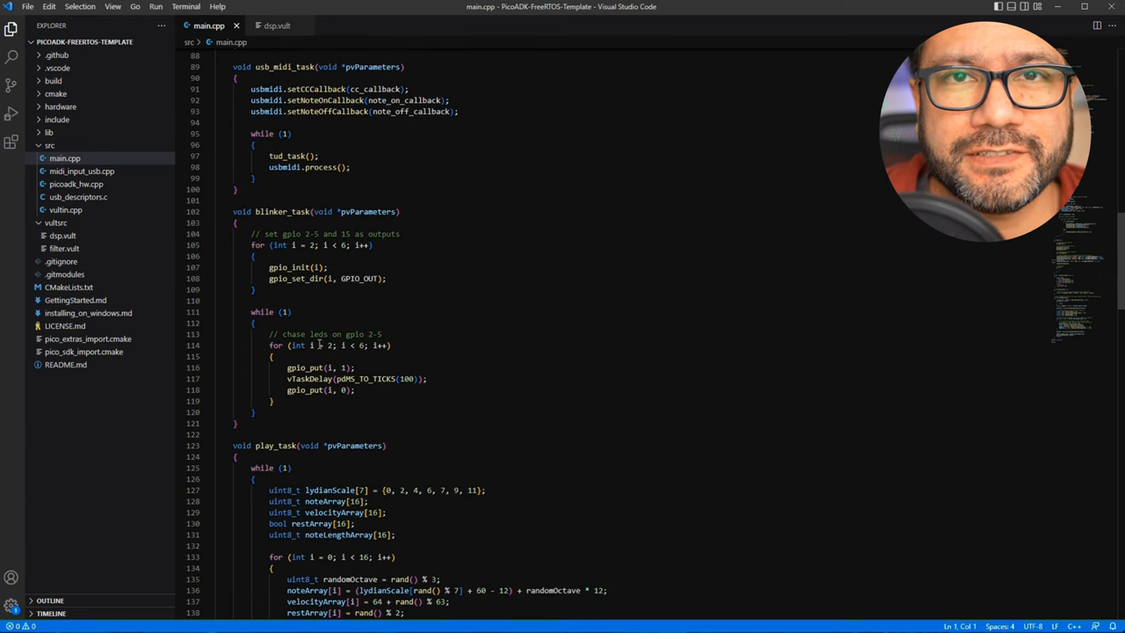
scroll(down, 3)
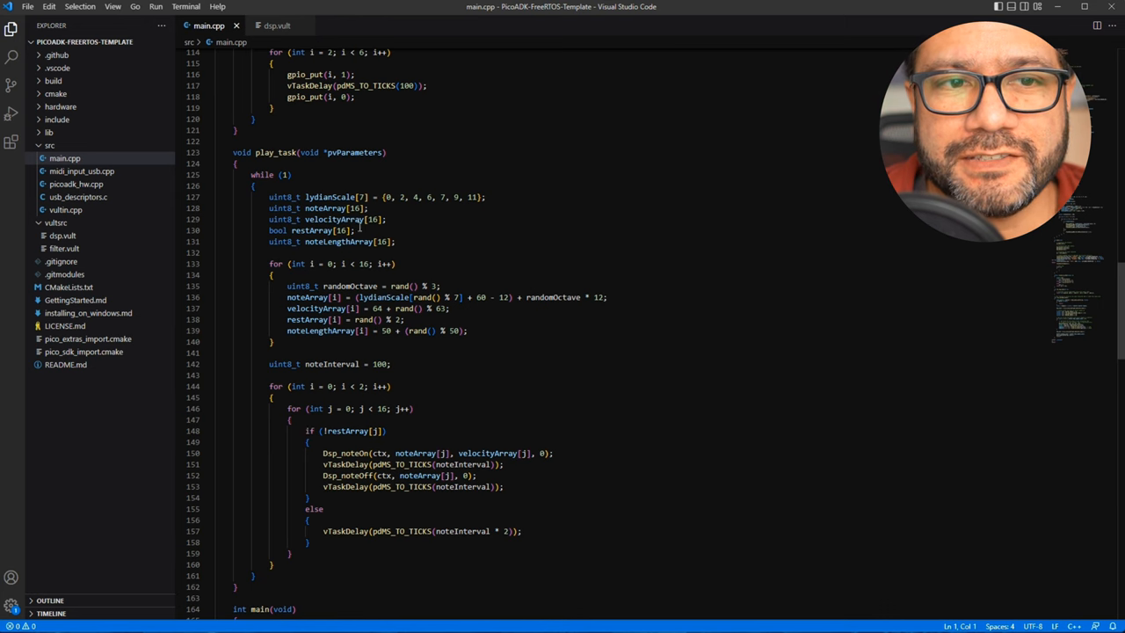
scroll(down, 3)
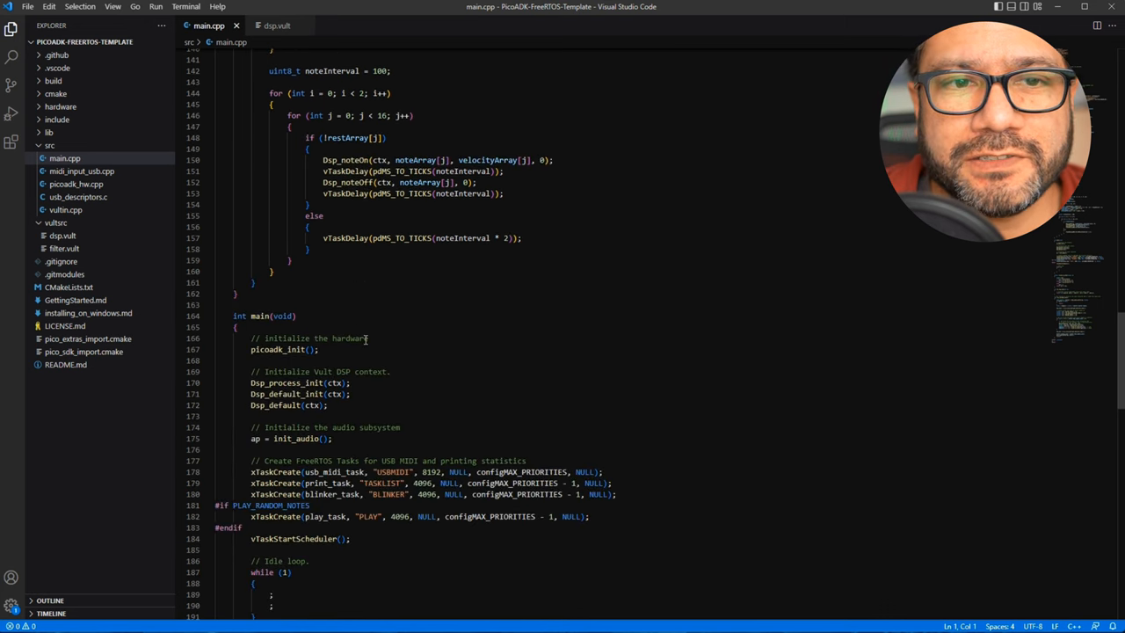
scroll(down, 3)
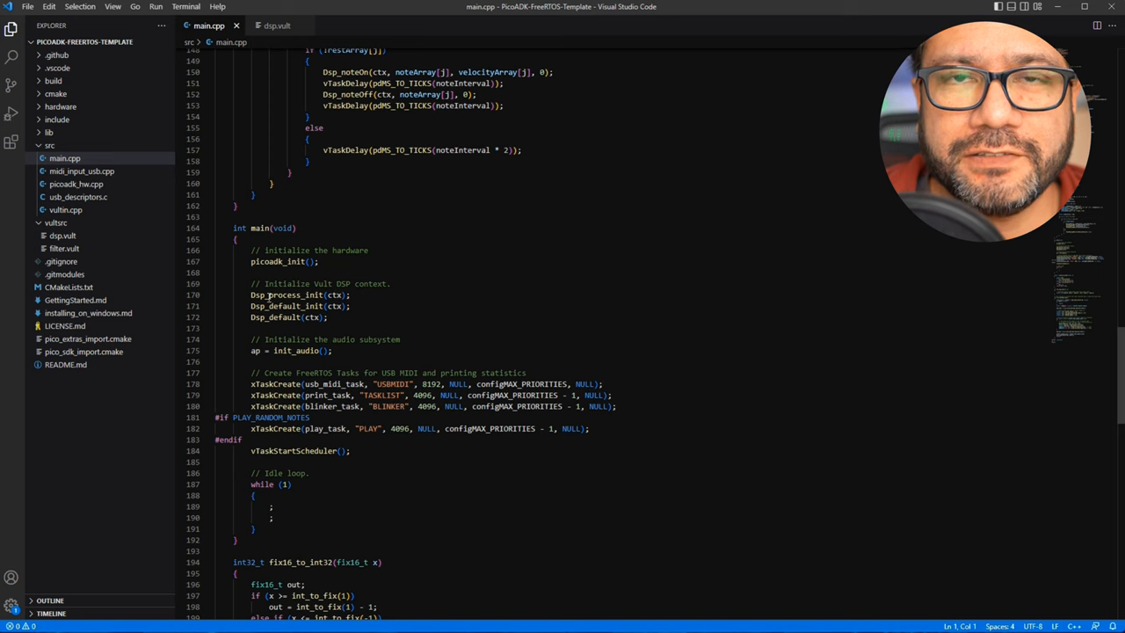
drag(251, 283, 328, 316)
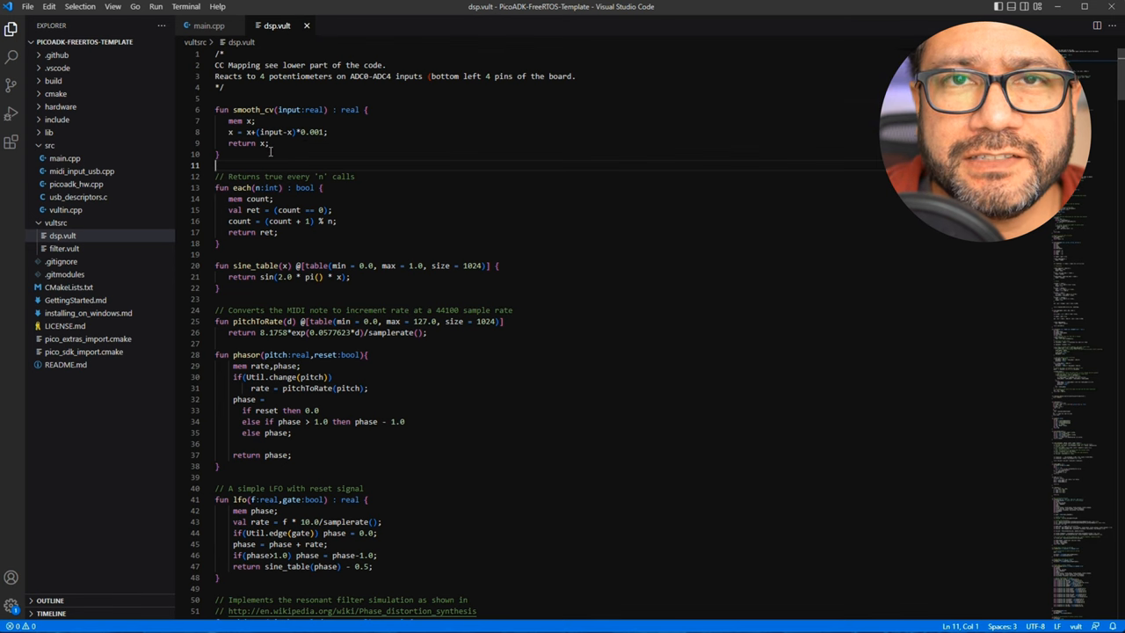
Scroll through dsp.vult, then follow Learn More on the Vult Language site.
scroll(down, 3)
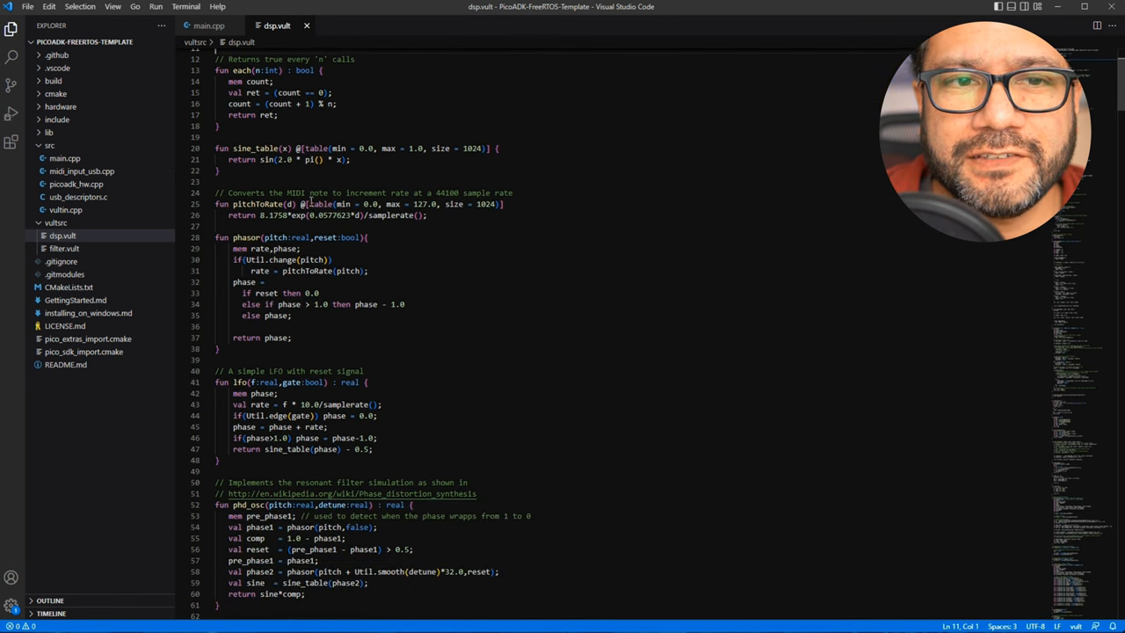
scroll(down, 3)
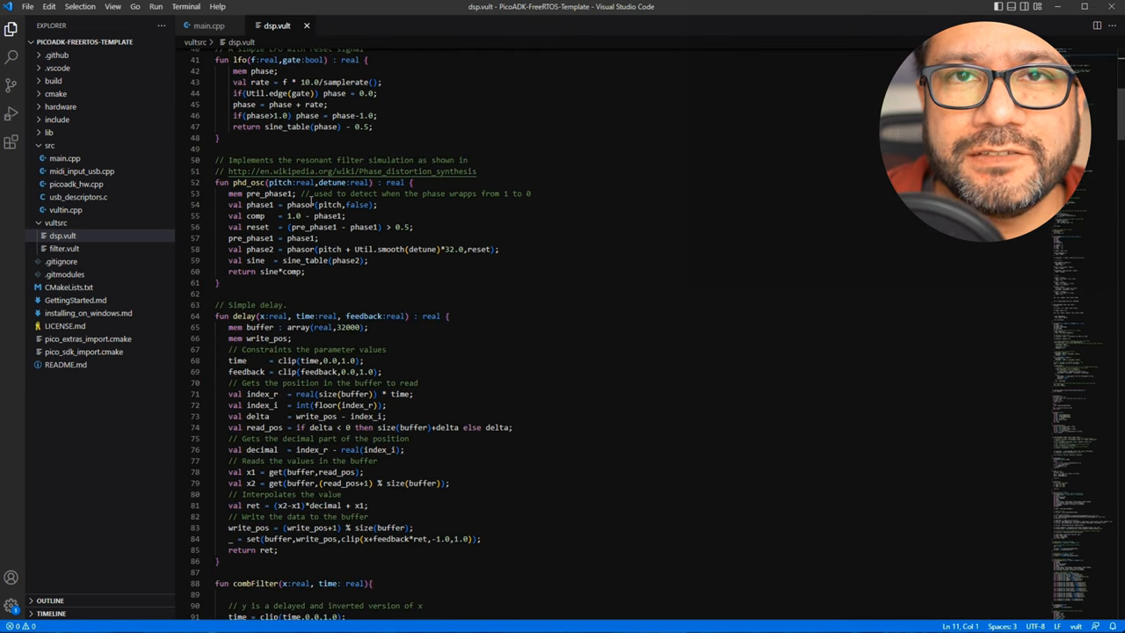
scroll(down, 3)
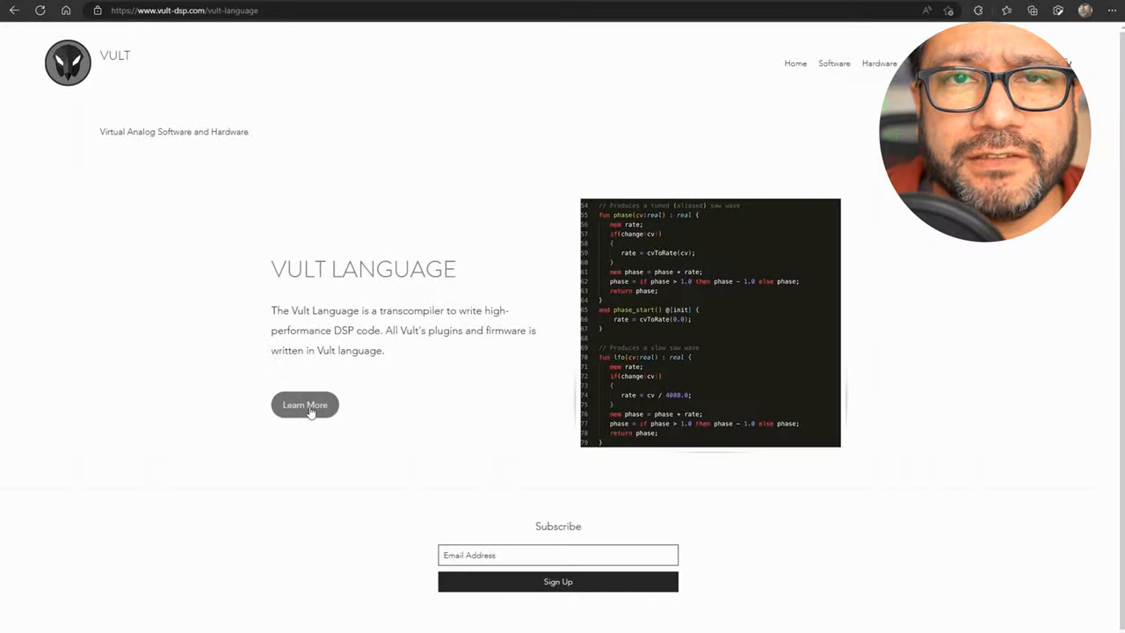
click(305, 404)
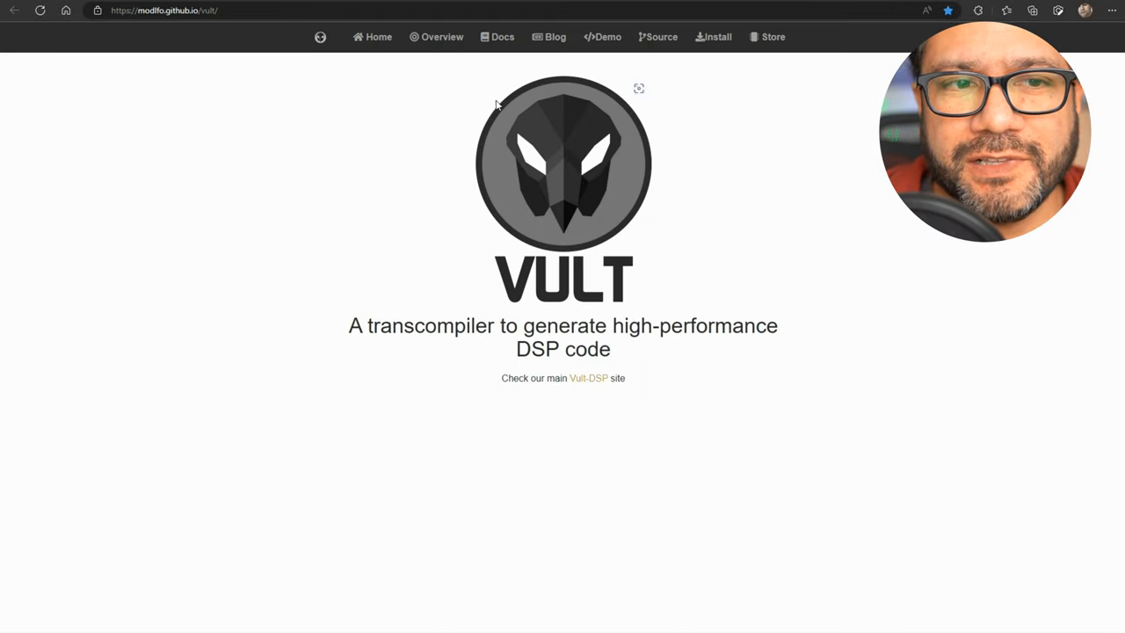
Load the Synth1 example in the Vult online demo, then scroll the Mozzi page to Quick Start.
click(602, 37)
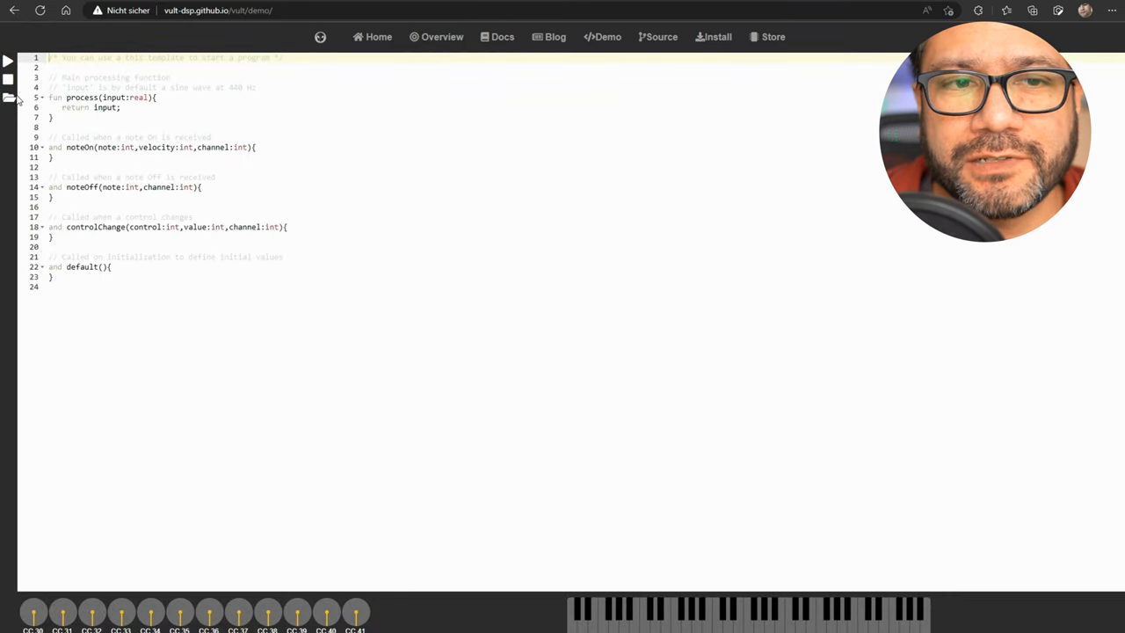
click(10, 98)
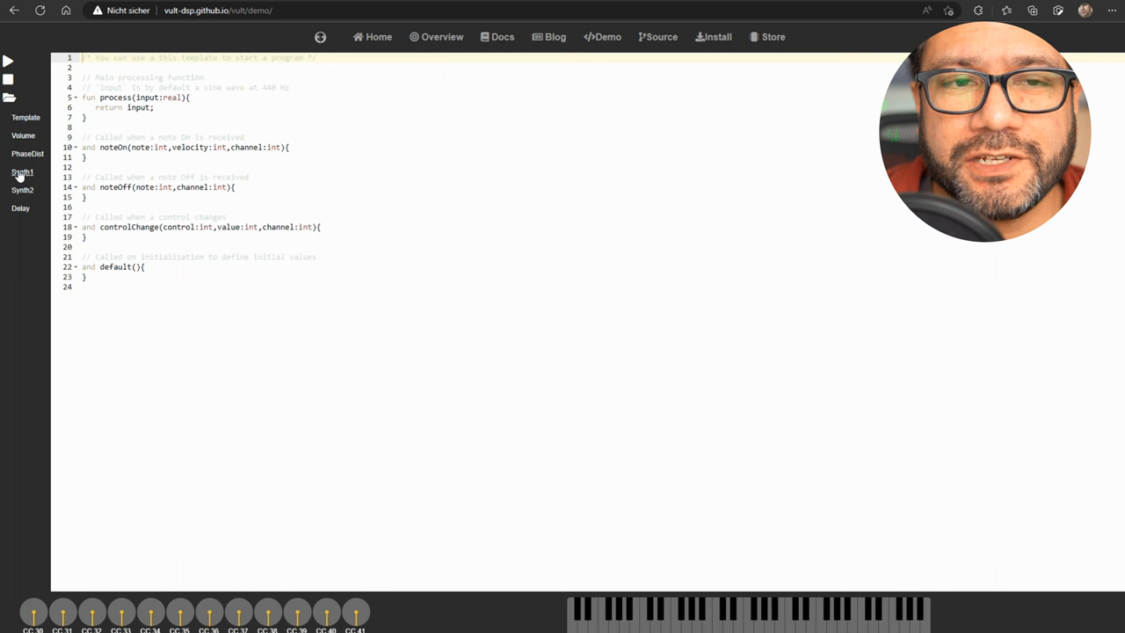
click(27, 154)
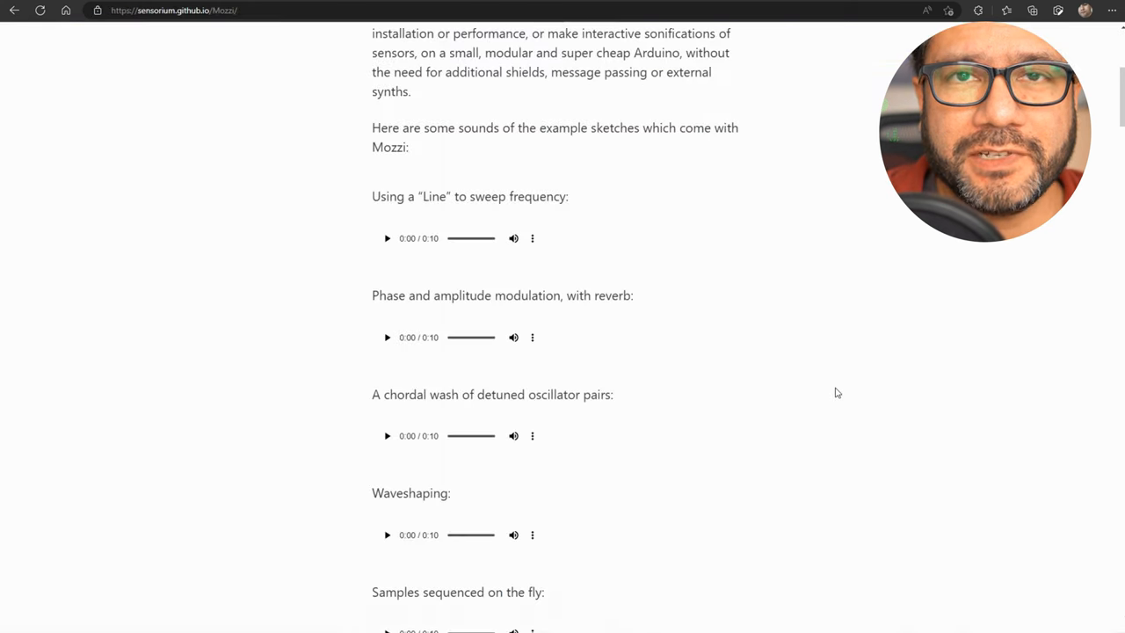
scroll(down, 3)
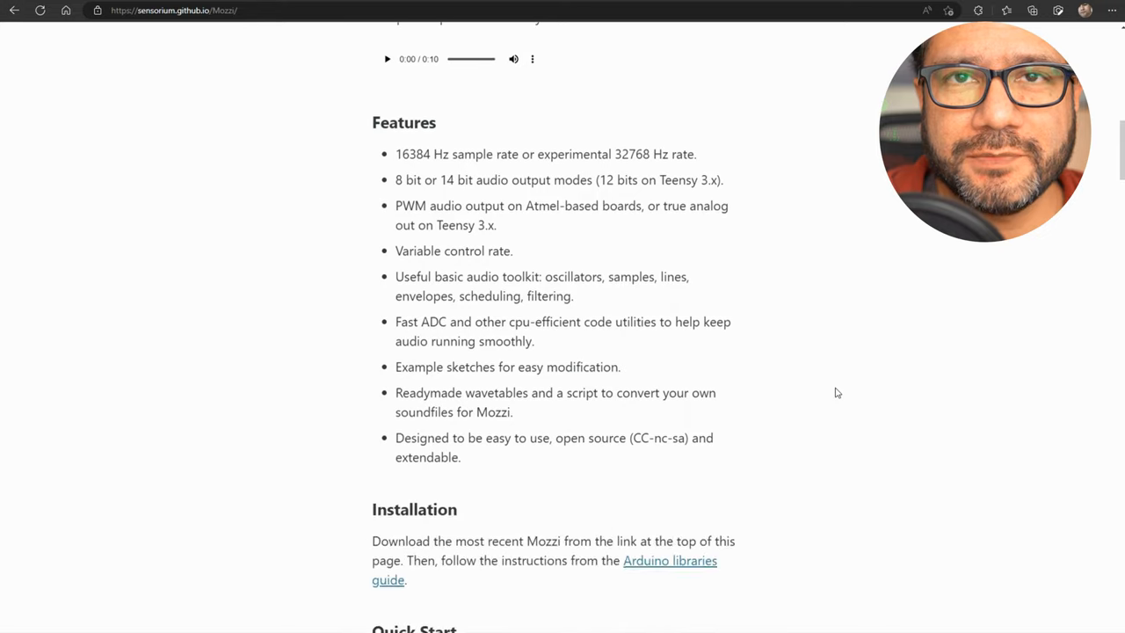
scroll(down, 3)
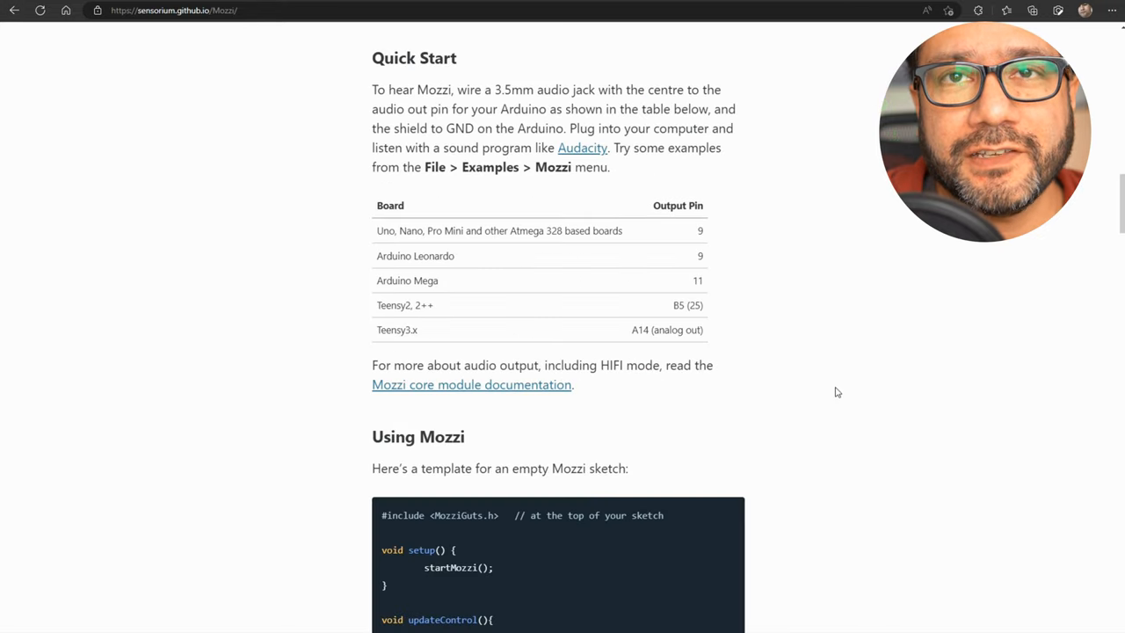